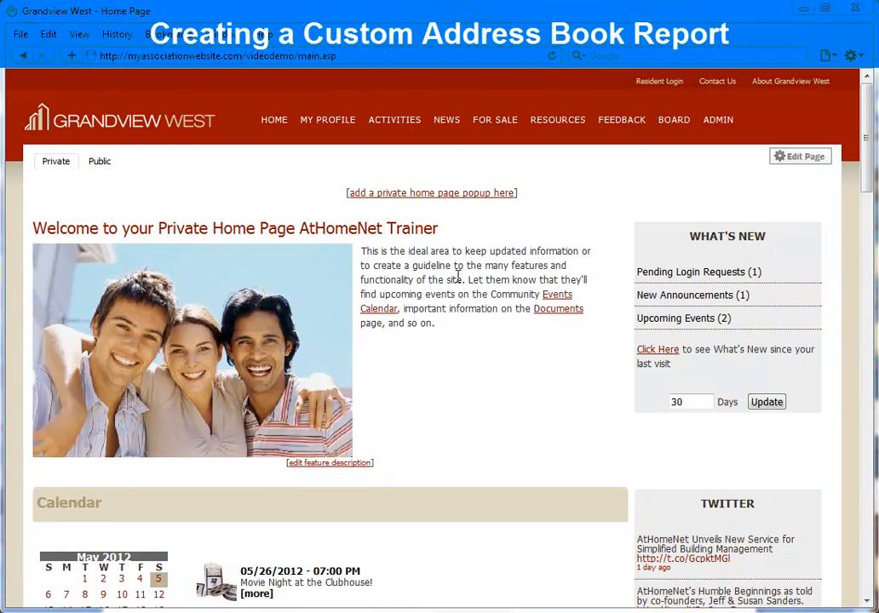
Go to the Address Book Report builder from the ADMIN menu.
left_click(719, 119)
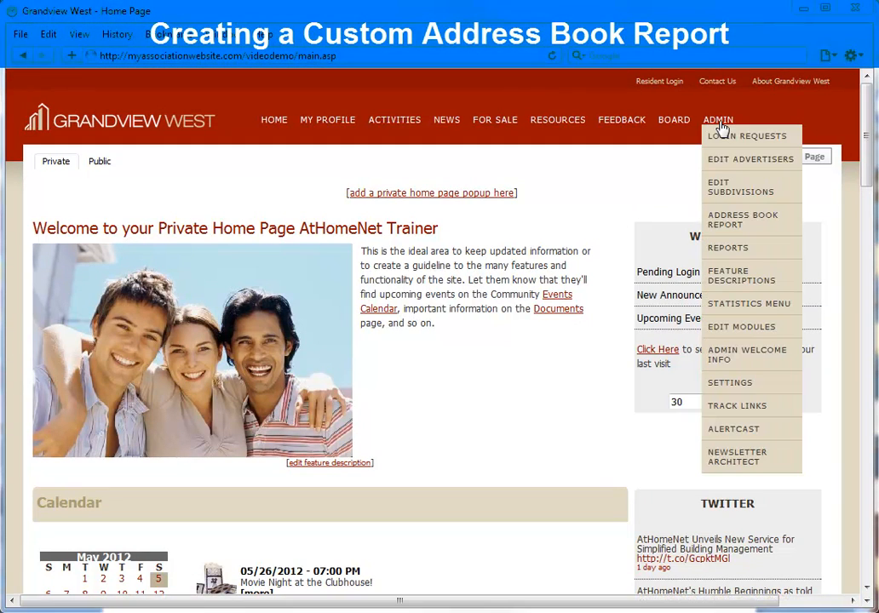
mouse_move(742, 219)
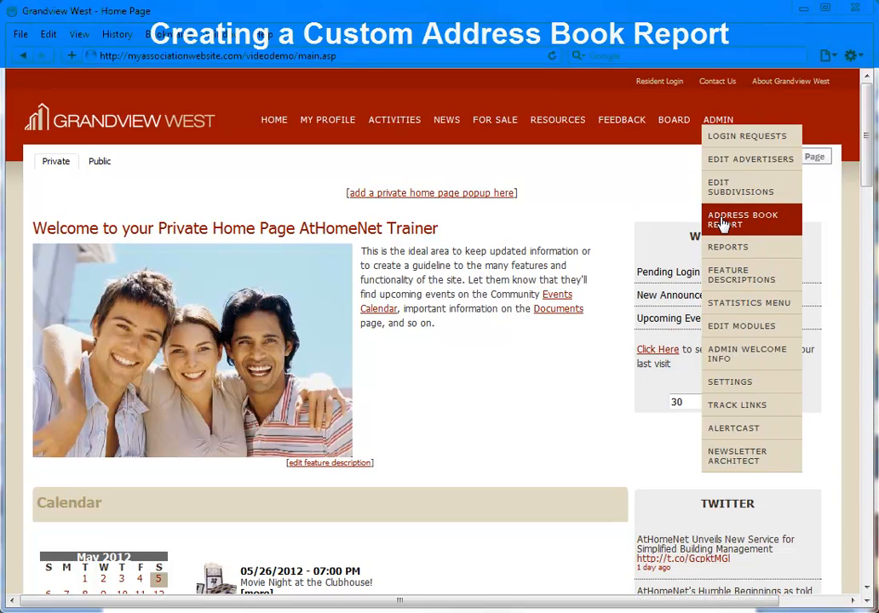
left_click(743, 219)
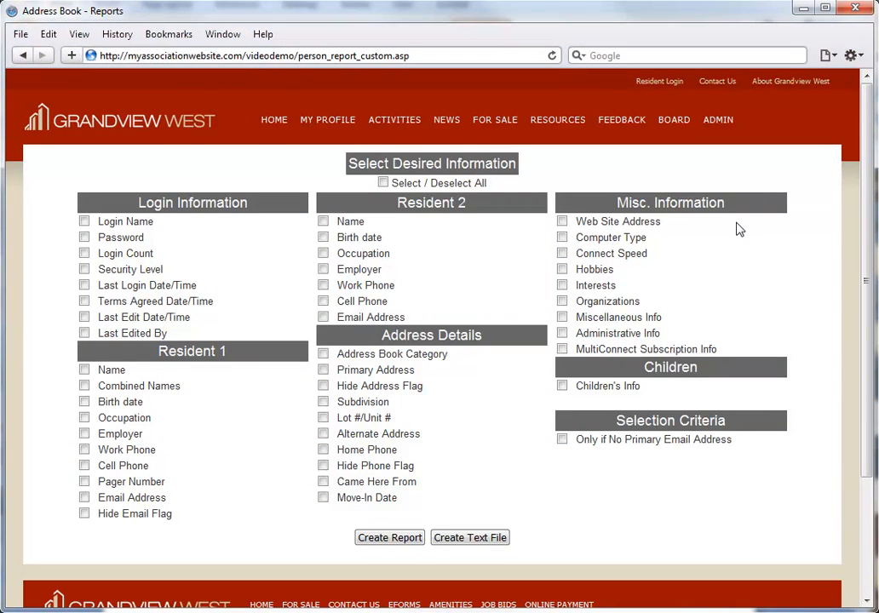
mouse_move(288, 231)
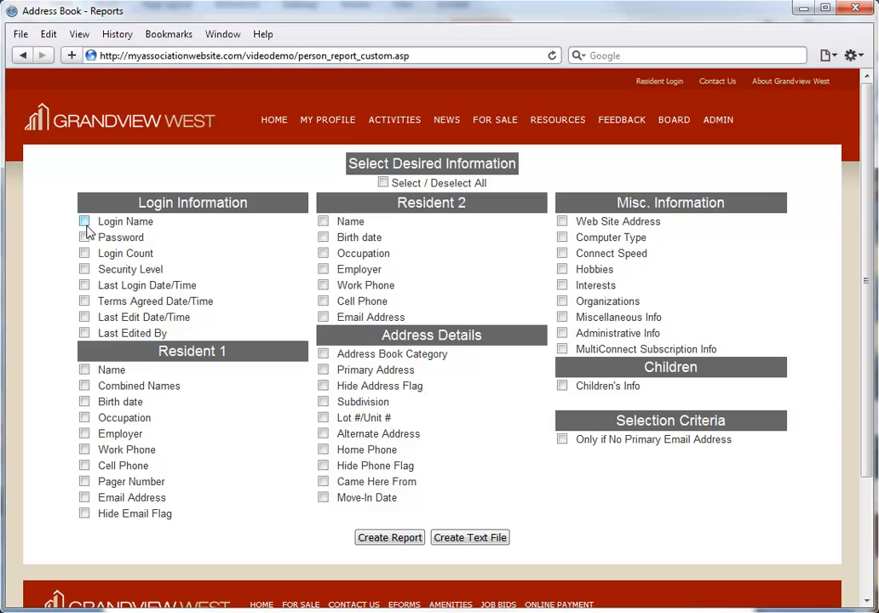
Tick Login Name under Login Information as the report's first field.
left_click(83, 221)
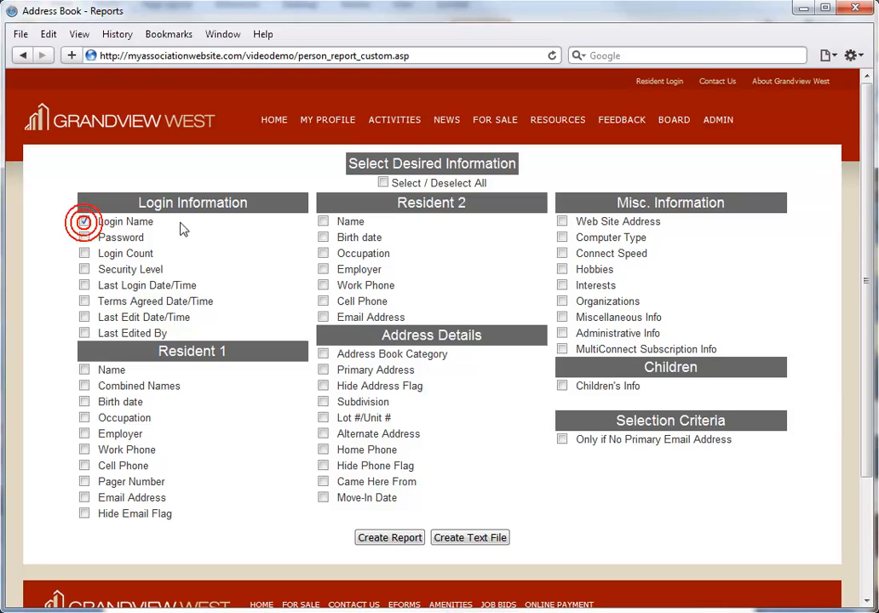
left_click(83, 221)
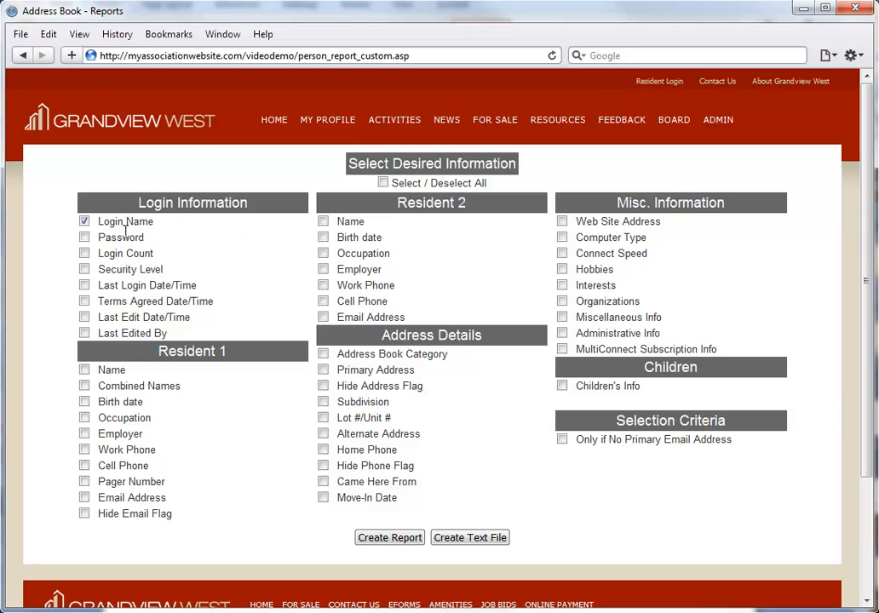
mouse_move(198, 235)
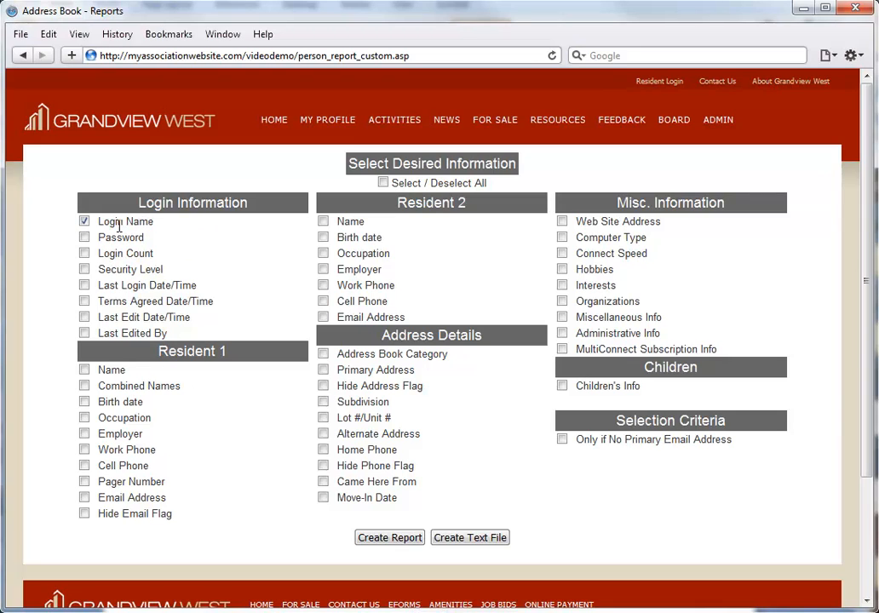
mouse_move(95, 393)
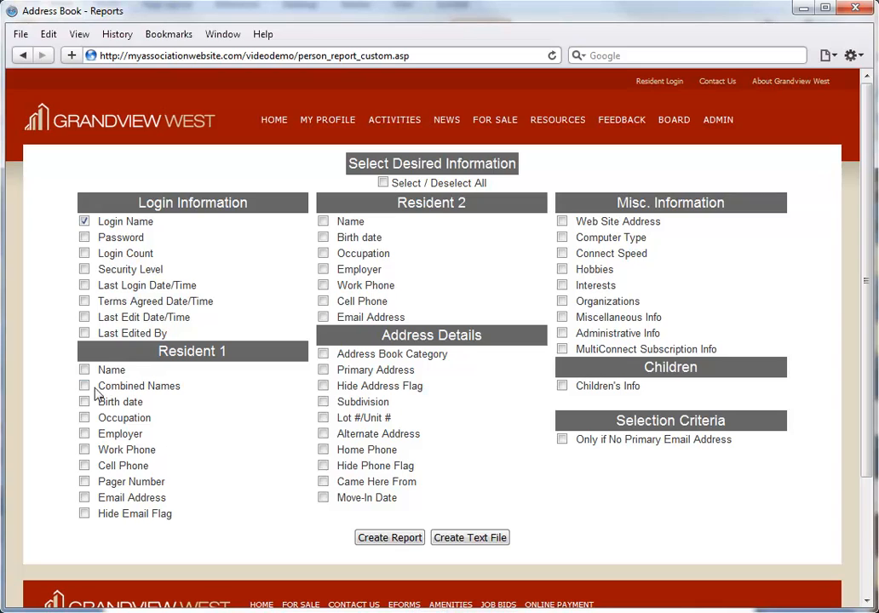
Tick Name and Email Address for both Resident 1 and Resident 2.
left_click(83, 369)
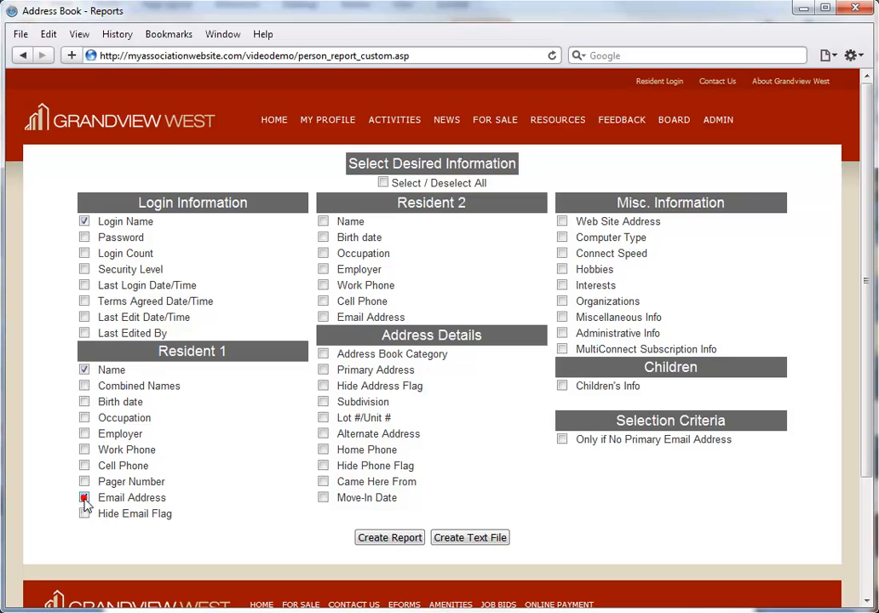
left_click(324, 222)
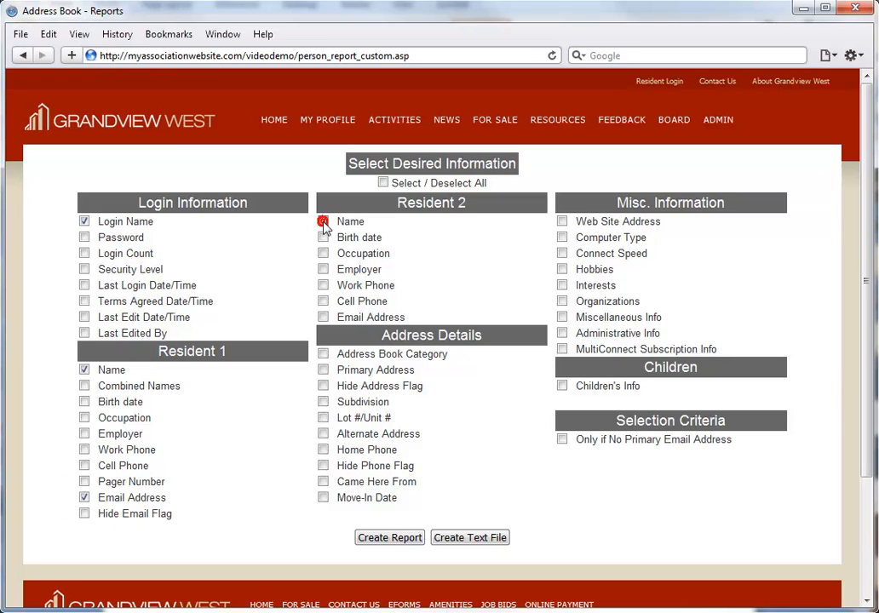
left_click(324, 221)
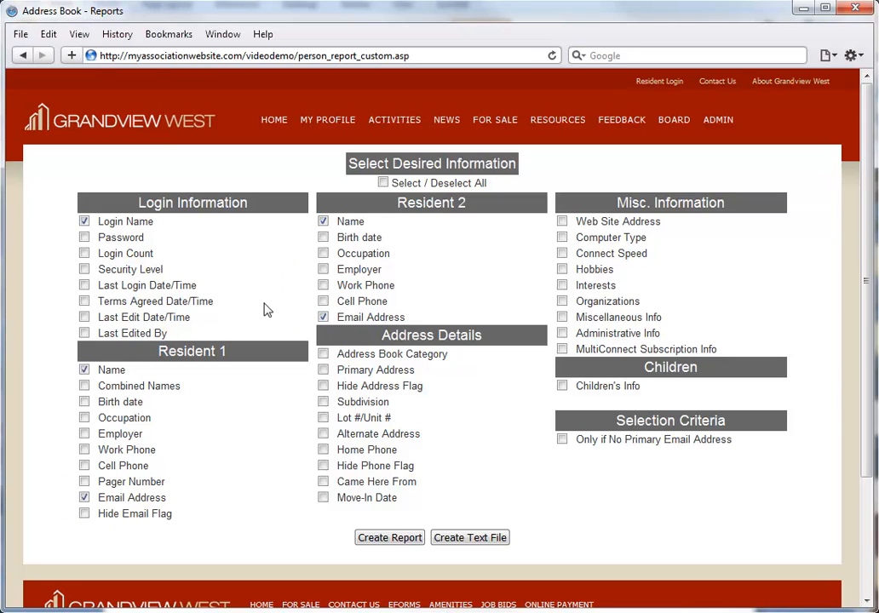
mouse_move(246, 276)
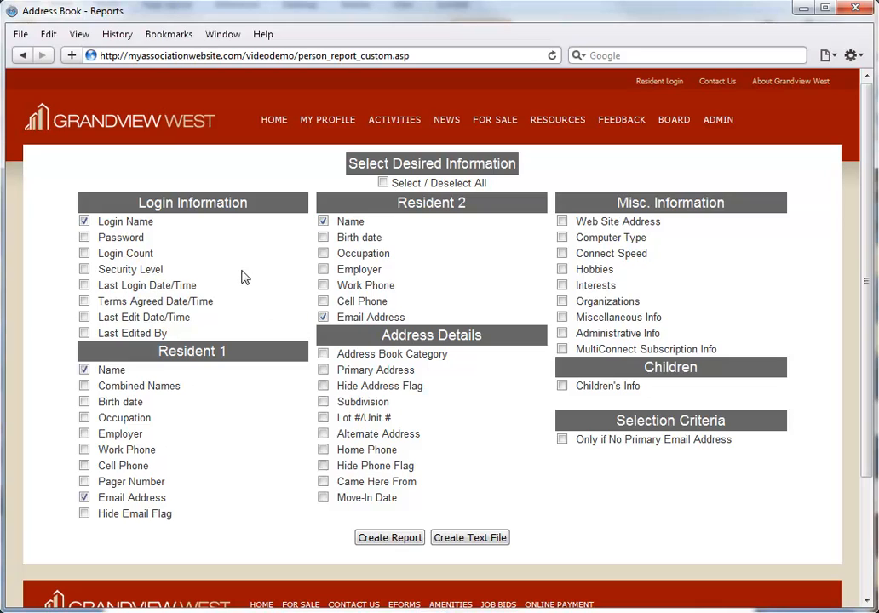
mouse_move(243, 470)
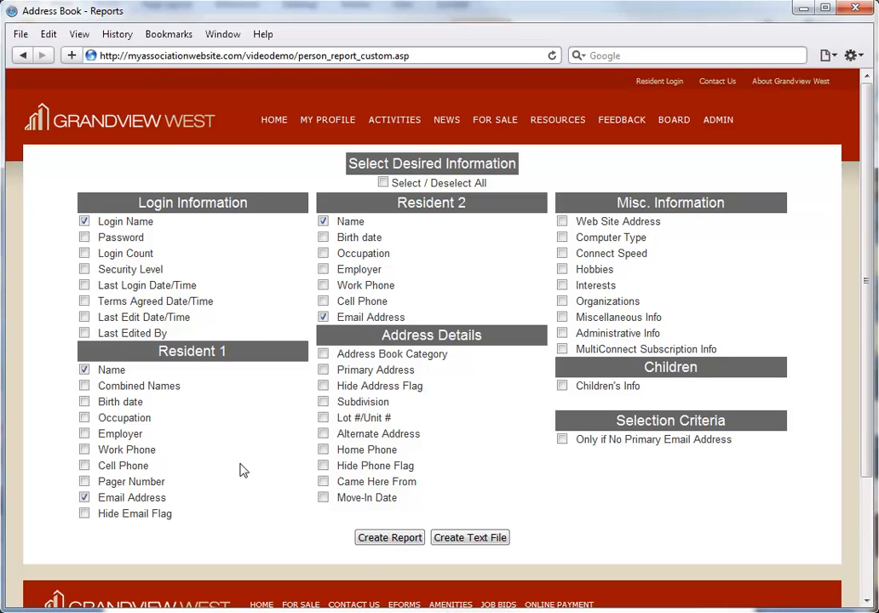
mouse_move(395, 557)
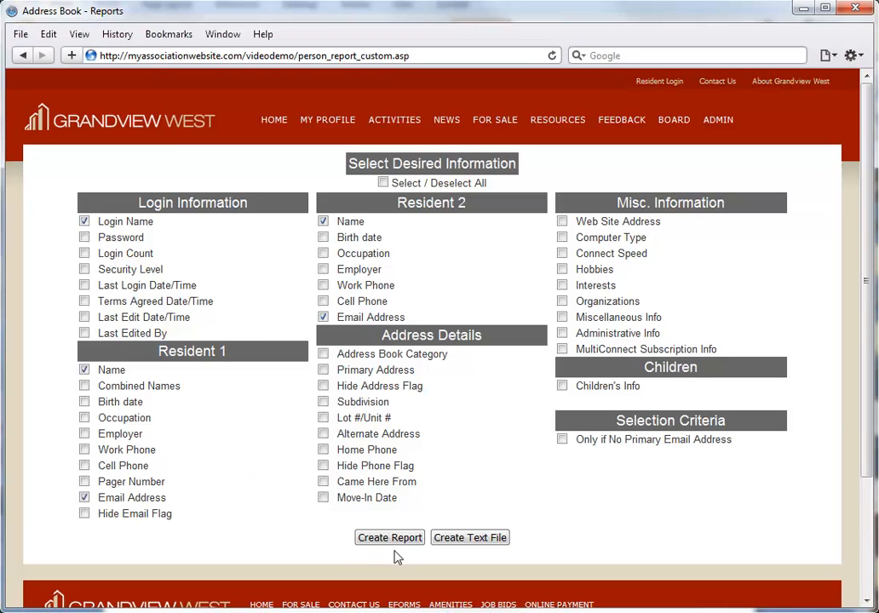
Generate the Address Book report with login names, residents' names and emails.
left_click(388, 538)
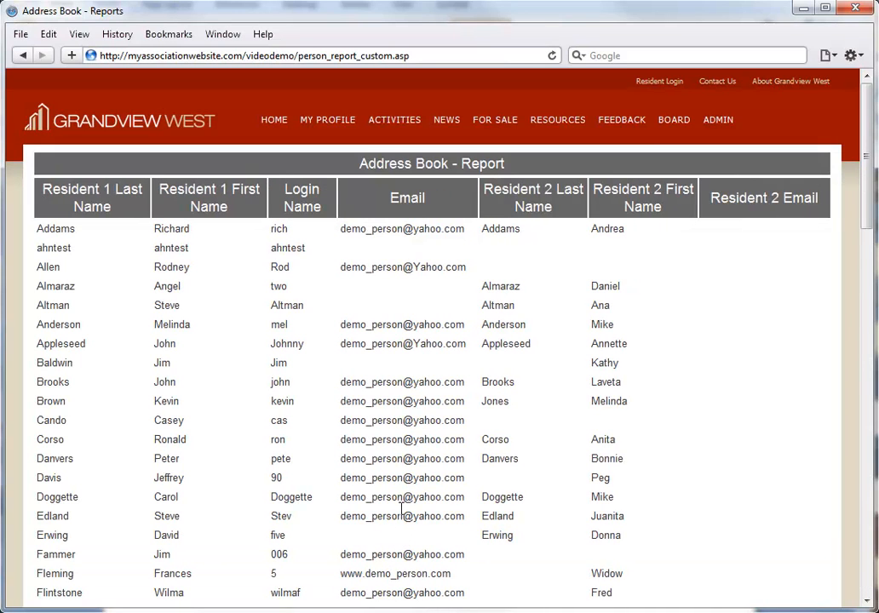
mouse_move(405, 364)
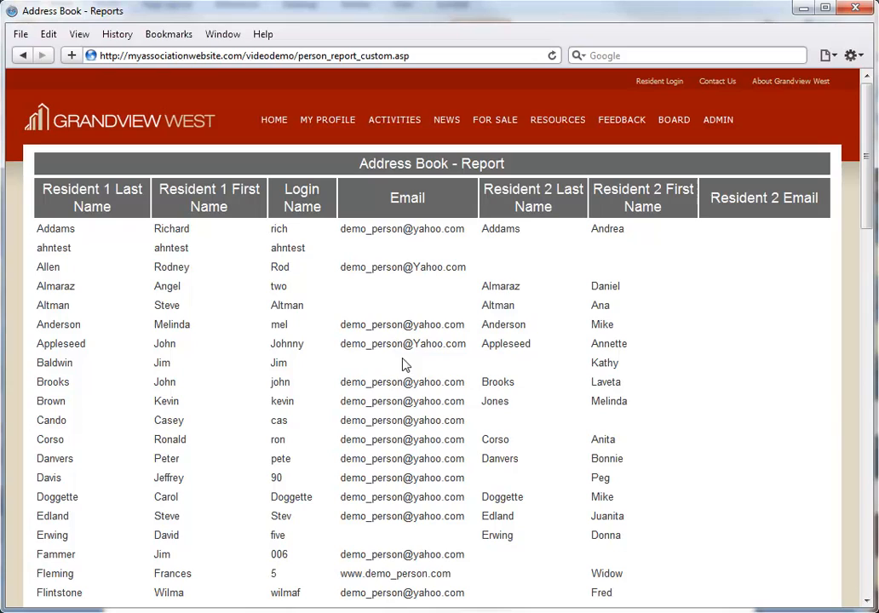
mouse_move(436, 314)
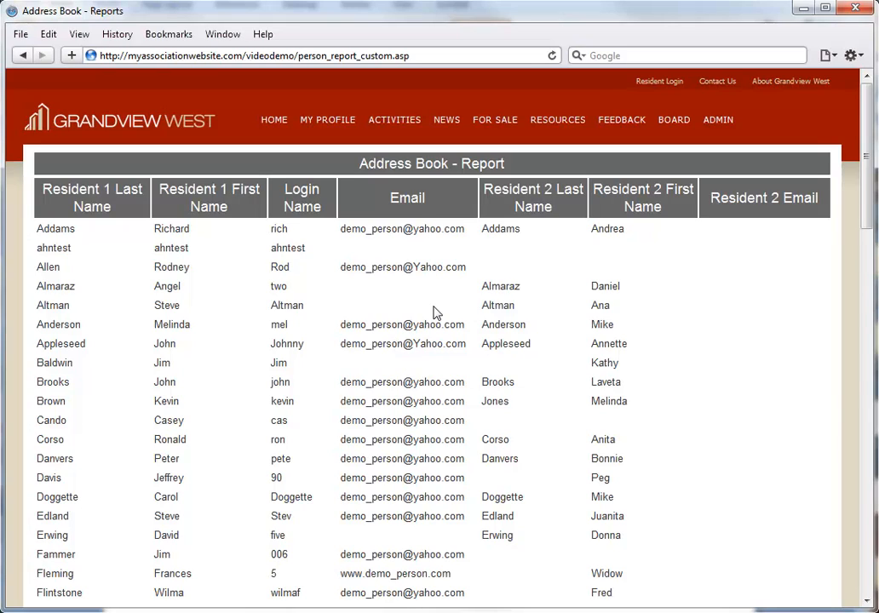